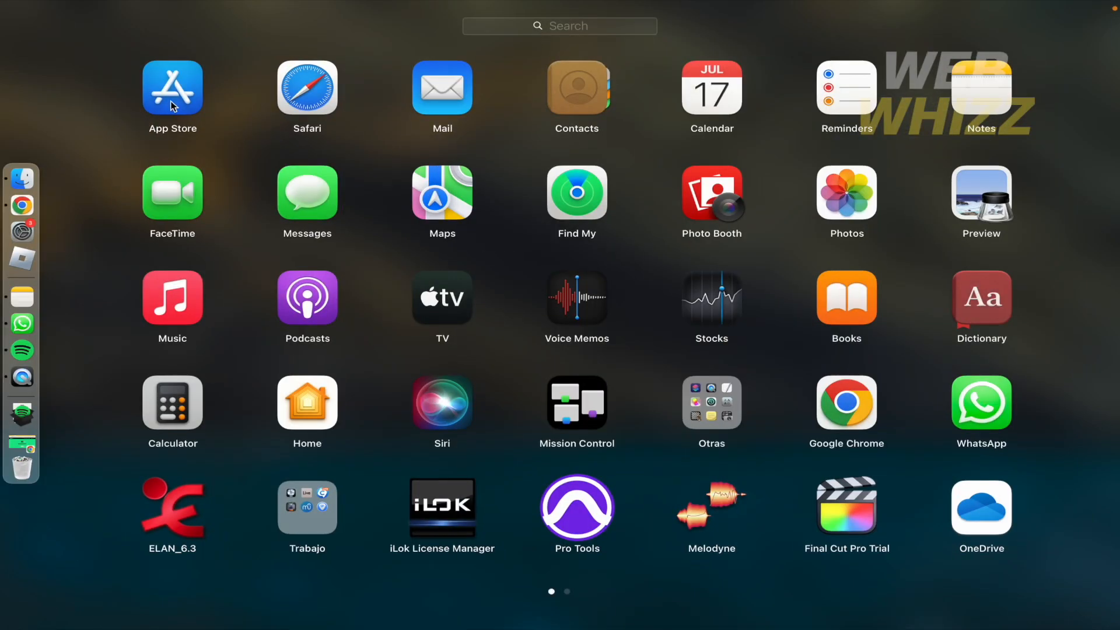
- Search the App Store for 'capcut' and download CapCut - Video Editor
click(172, 87)
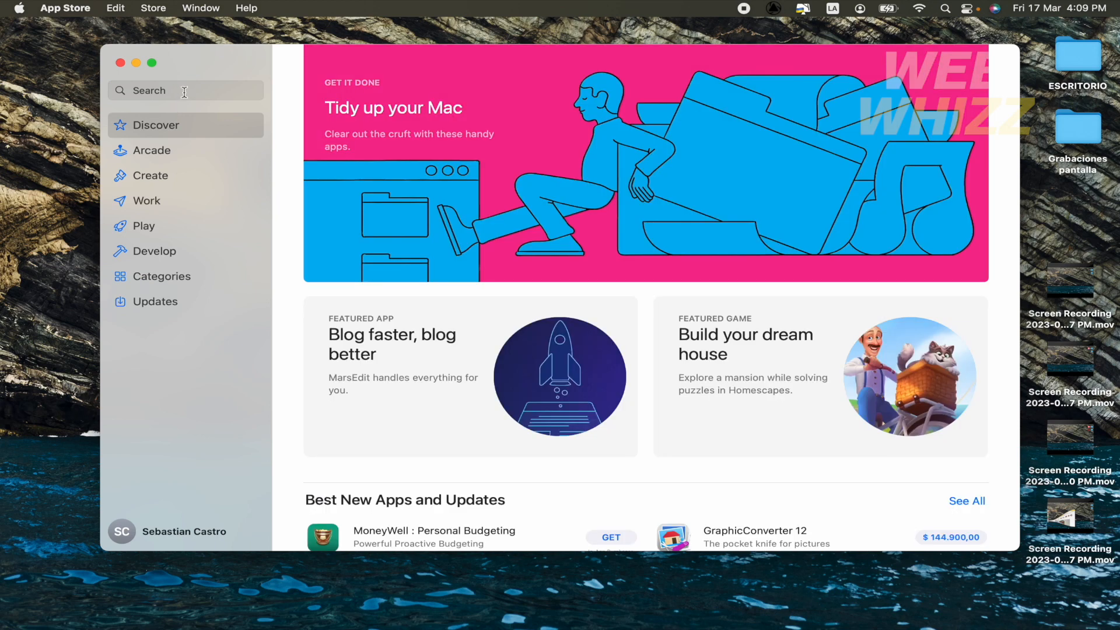
text(capcut)
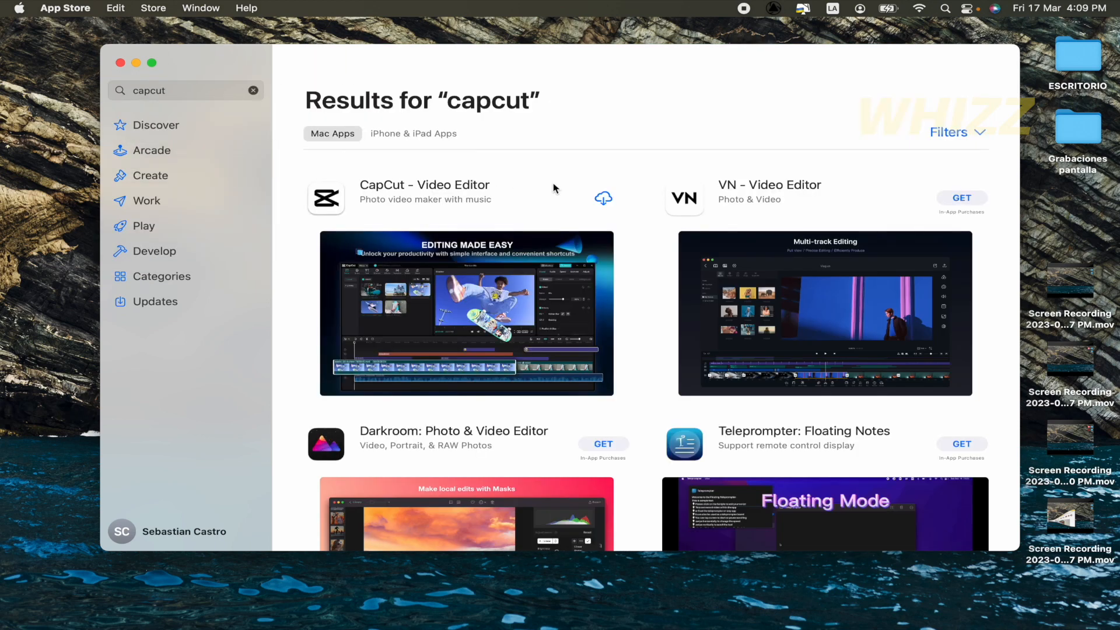
mouse_move(405, 190)
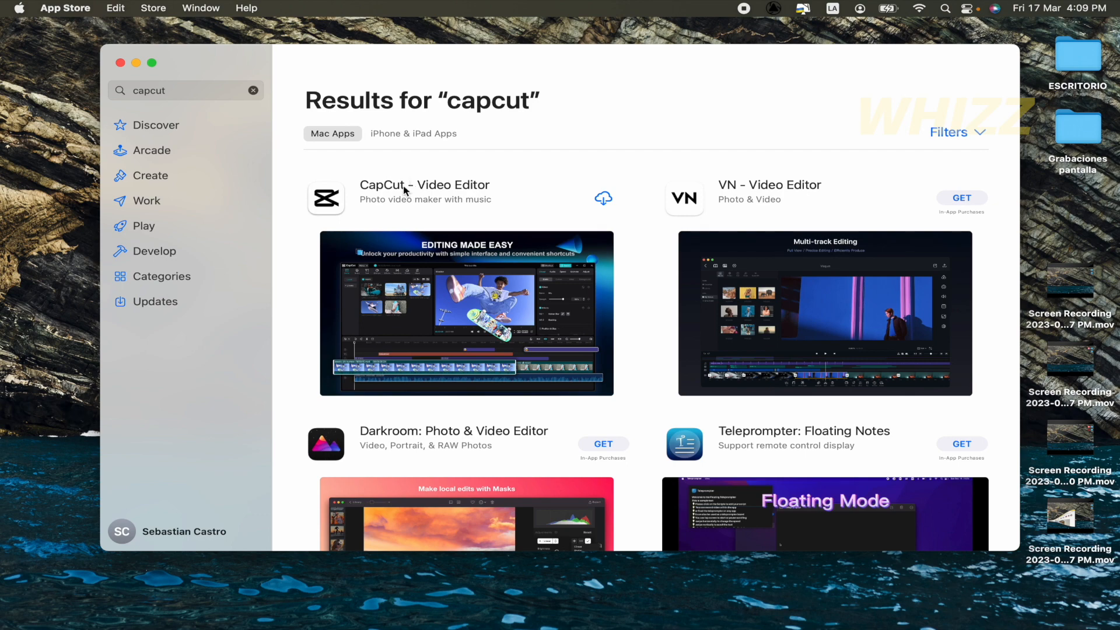
mouse_move(607, 206)
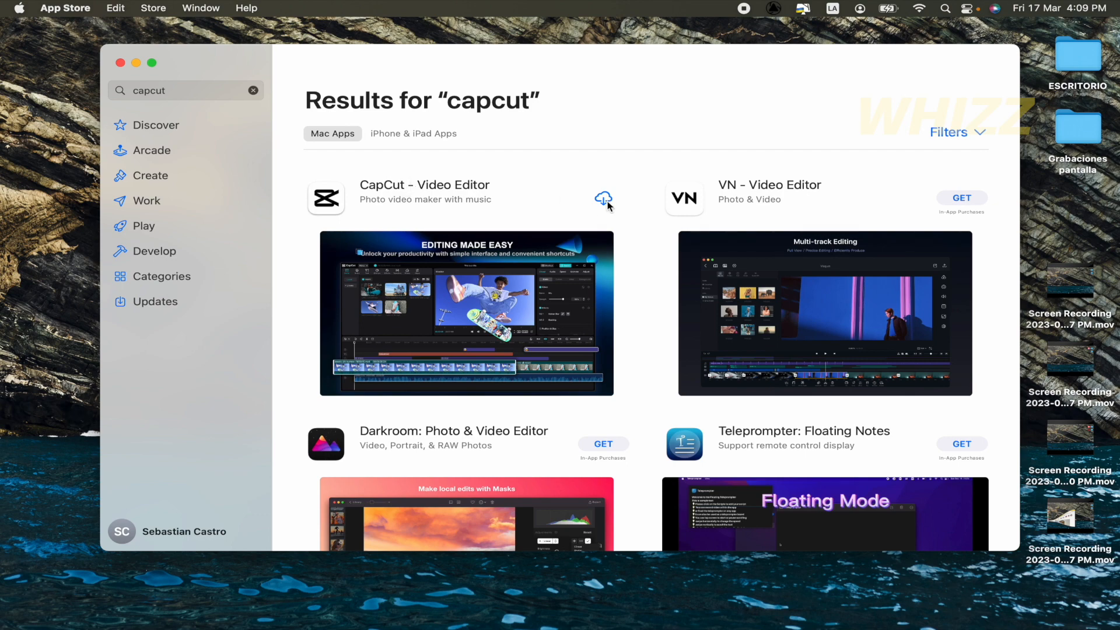
click(604, 198)
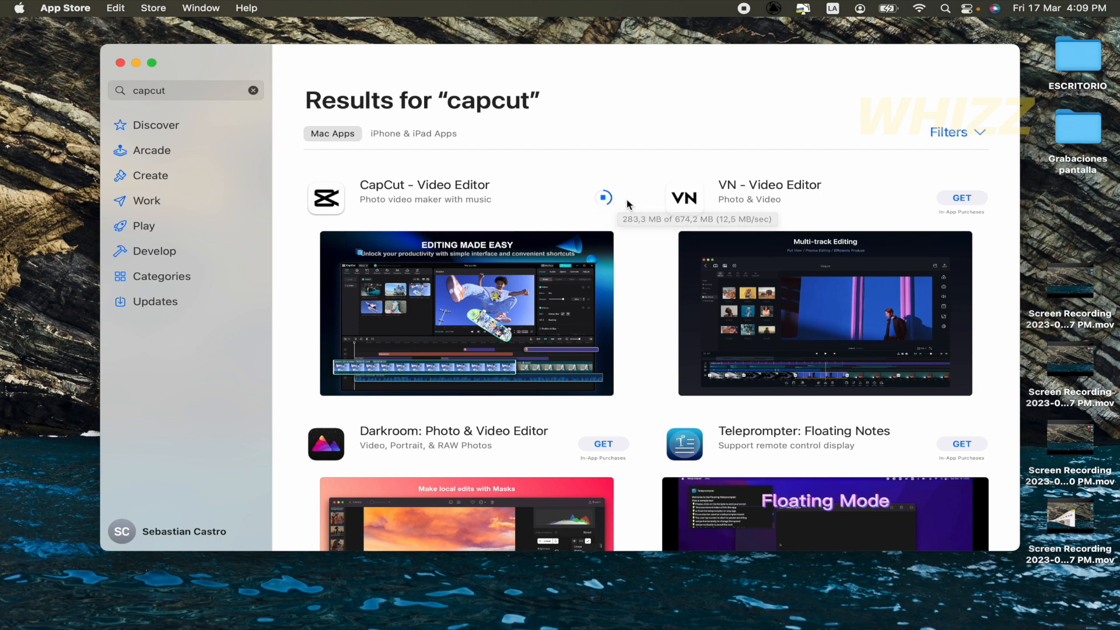
mouse_move(3, 389)
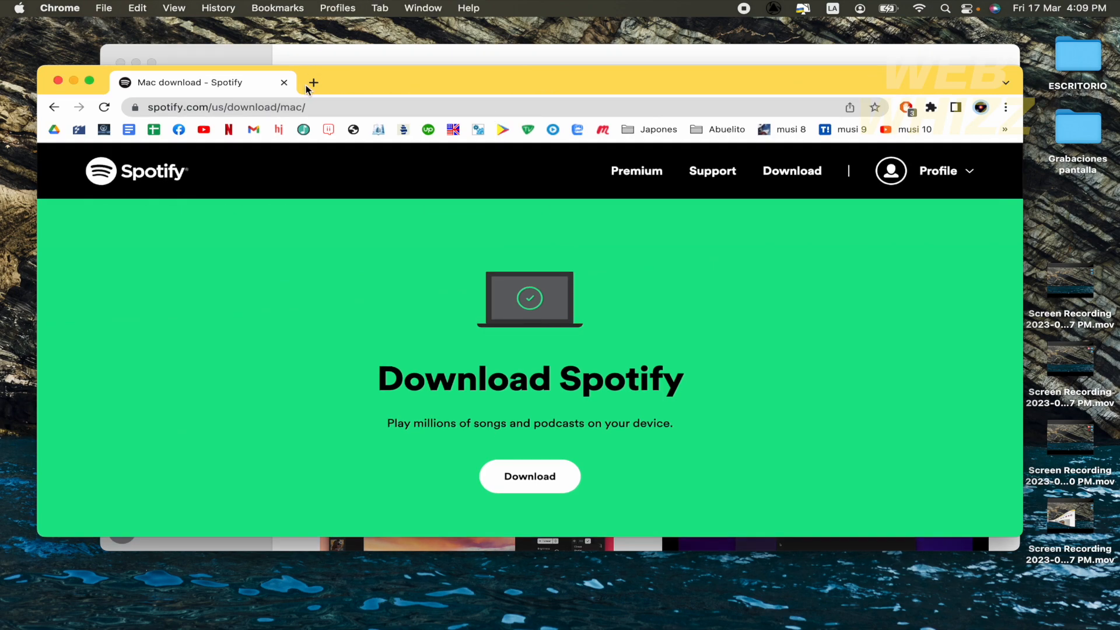
- Google 'capcut for mac' in a new tab and open the capcut.com result
click(312, 82)
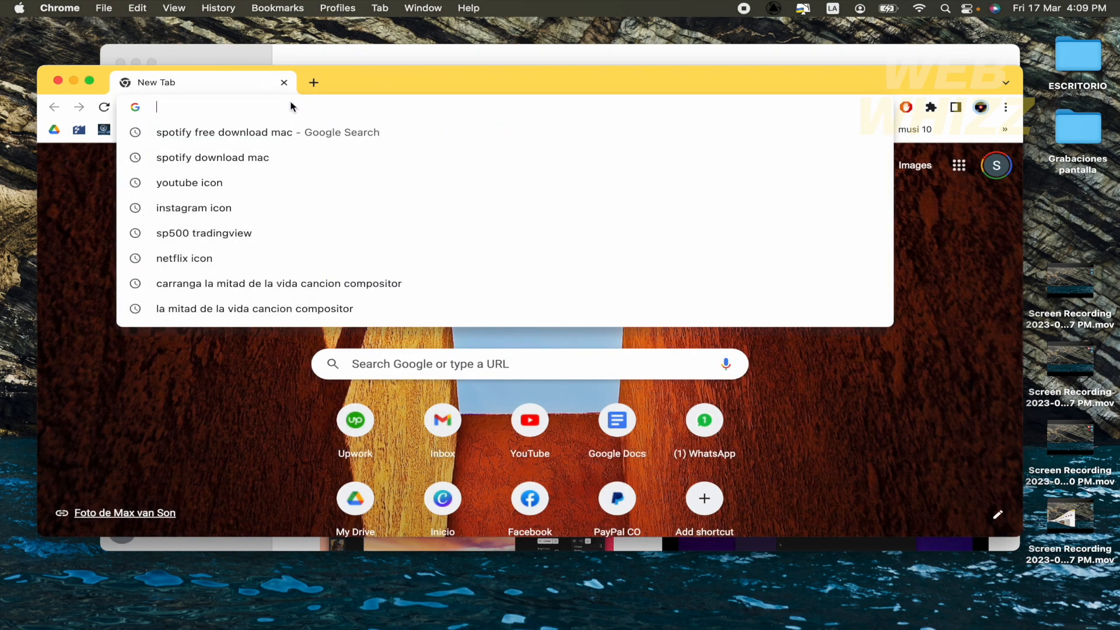
text(capcut fo)
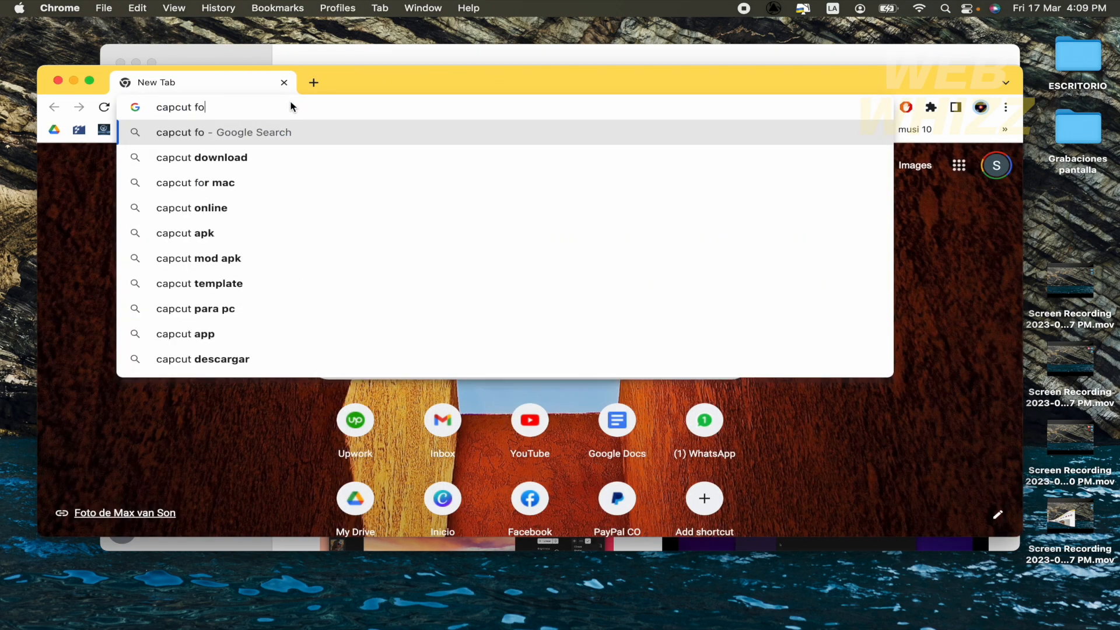
click(194, 182)
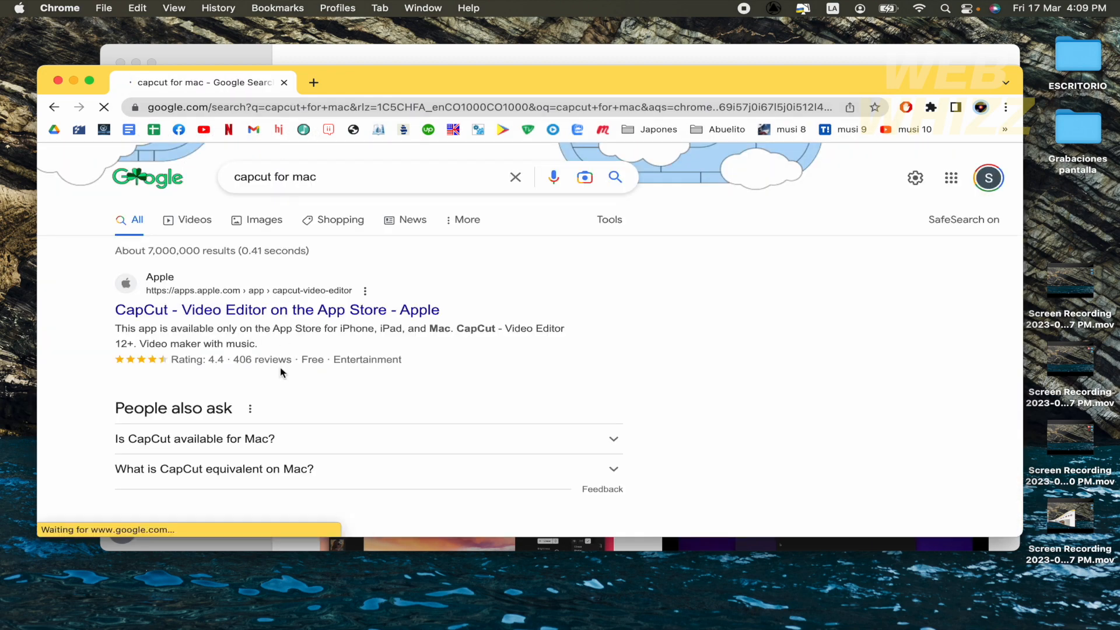
scroll(down, 3)
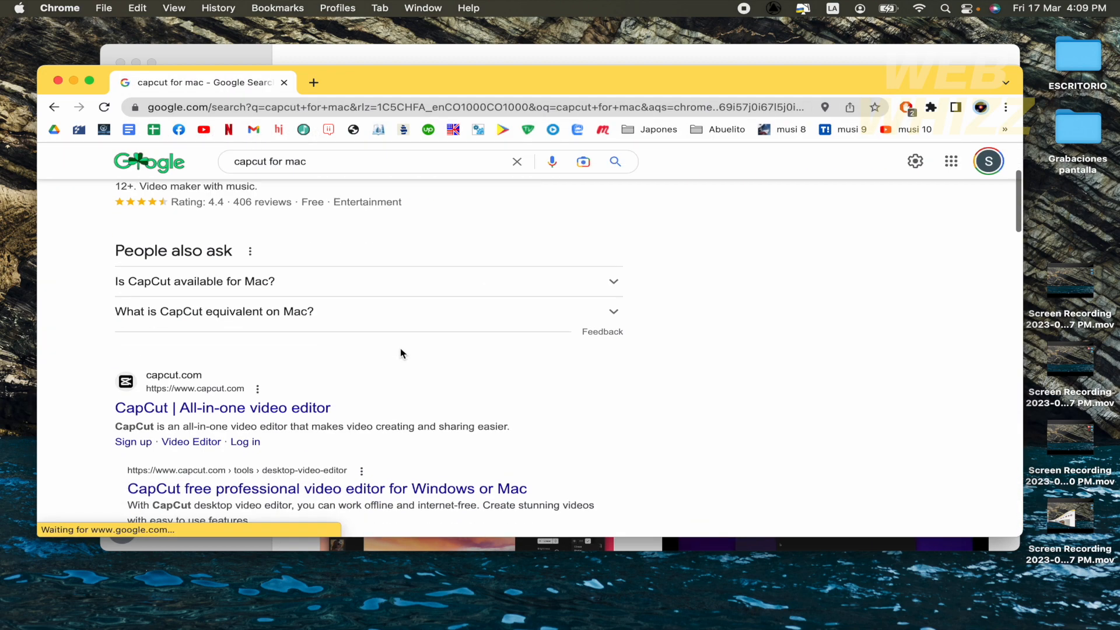
scroll(down, 3)
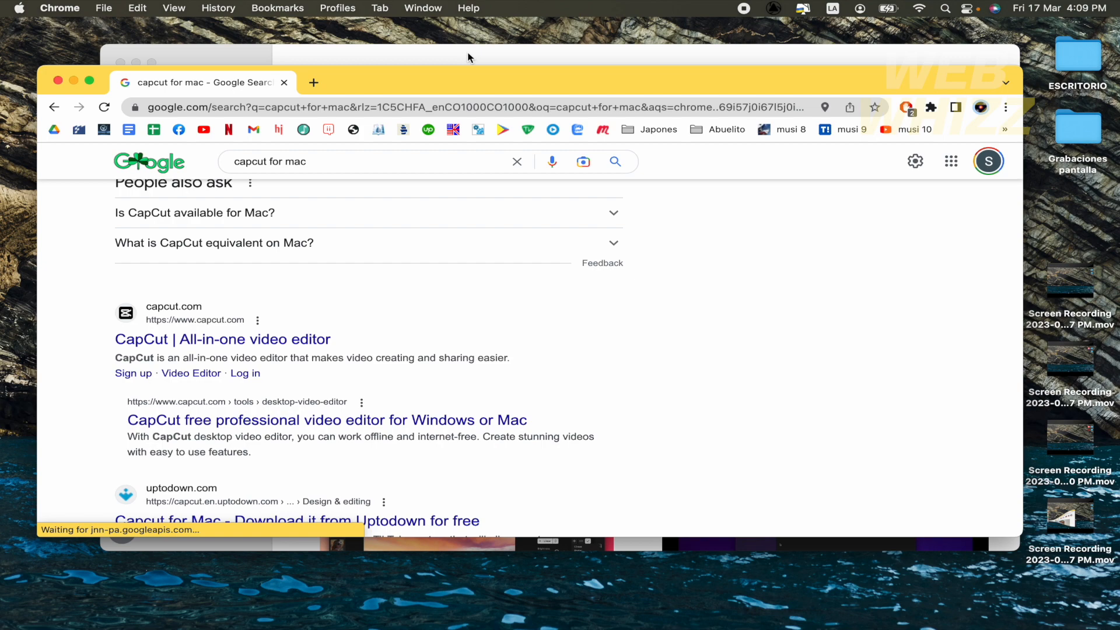
mouse_move(176, 344)
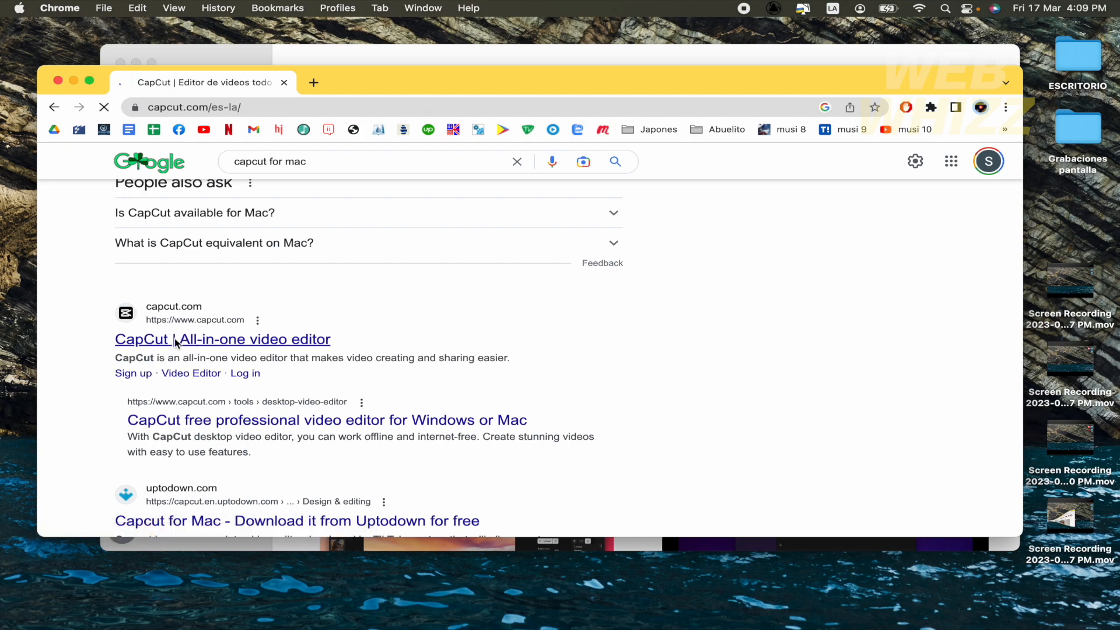
click(223, 338)
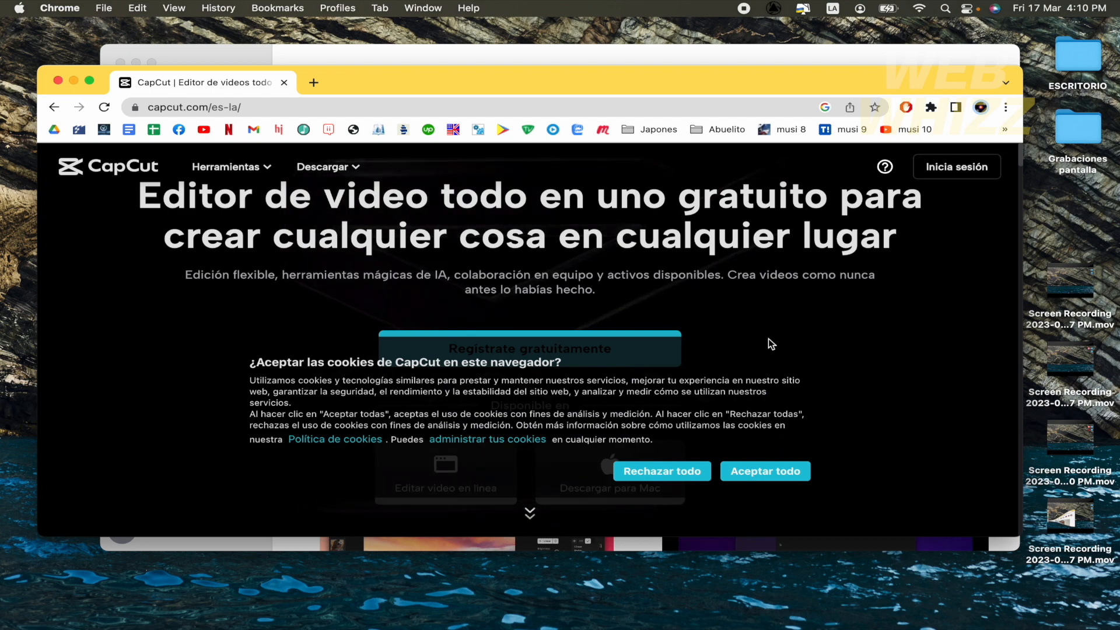
- Dismiss the capcut.com cookie notice and download the CapCut installer for Mac
click(764, 470)
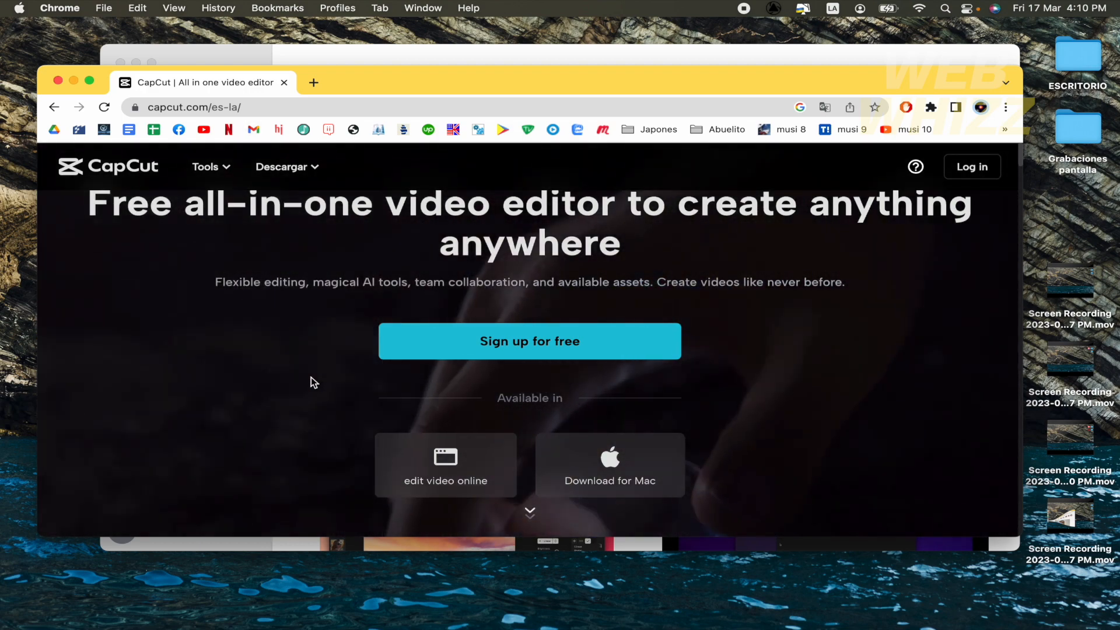
scroll(down, 3)
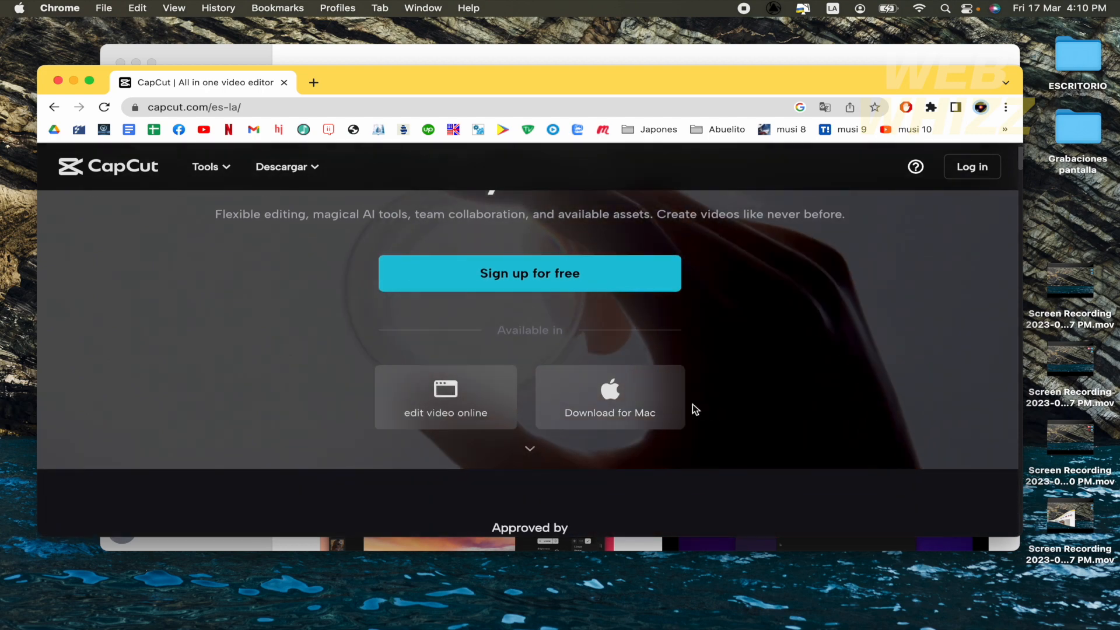
click(609, 392)
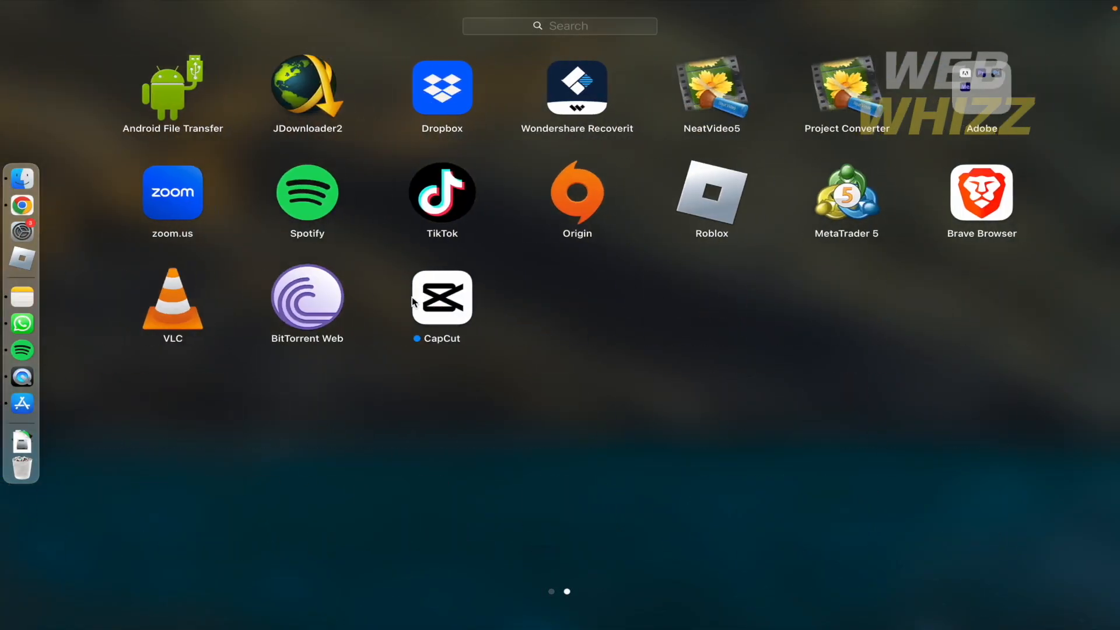
mouse_move(556, 363)
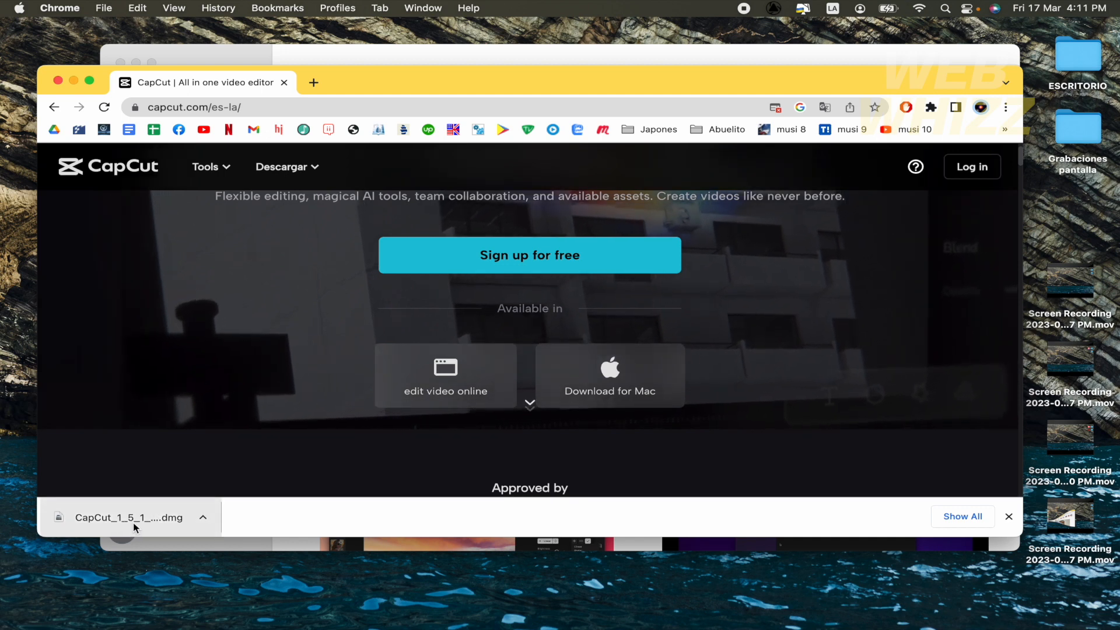
- Open the downloaded CapCut .dmg from Chrome's downloads bar
click(129, 517)
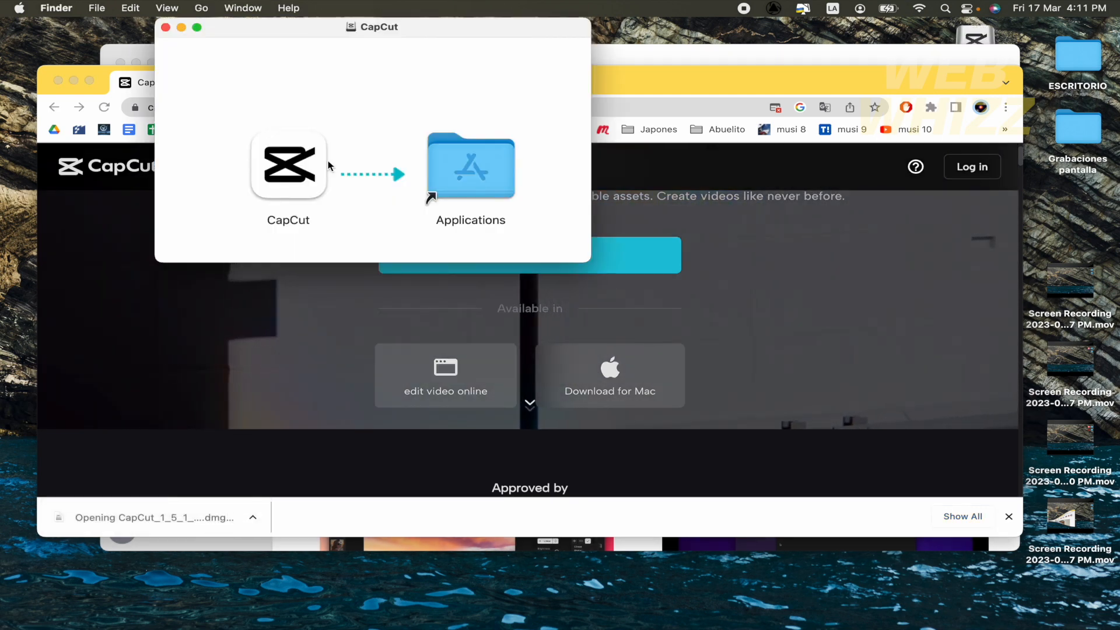